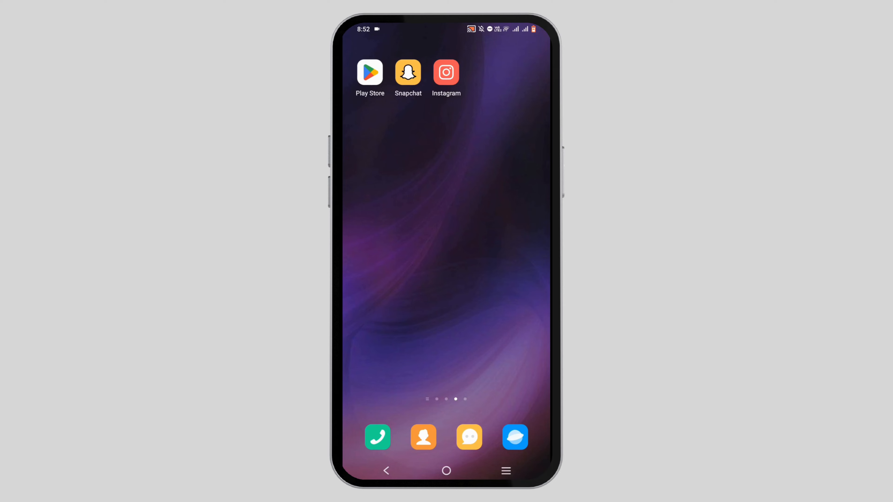
Find Instagram in the Play Store and start its update, leaving it pending.
{"action": "left_click", "coordinate": [370, 72]}
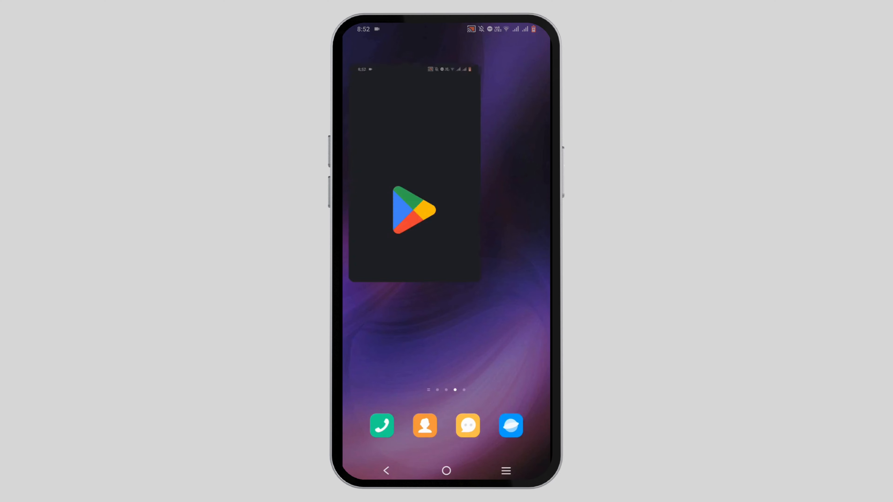
{"action": "left_click", "coordinate": [414, 210]}
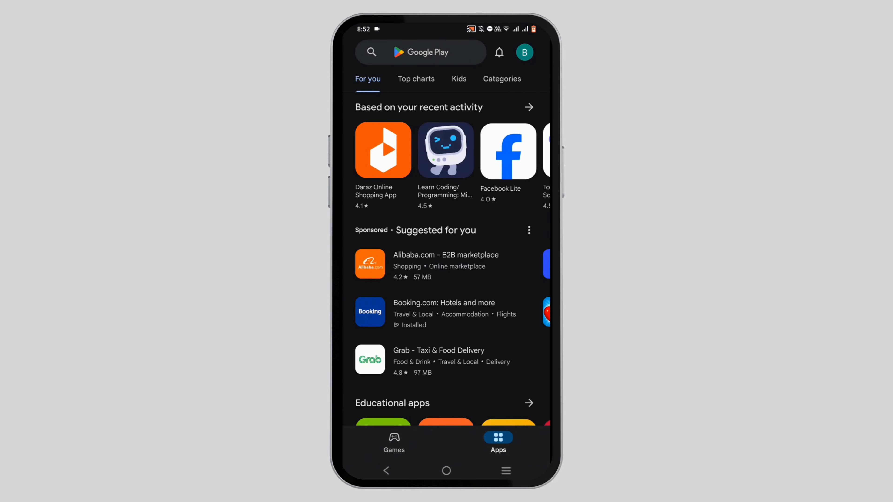
{"action": "left_click", "coordinate": [421, 51]}
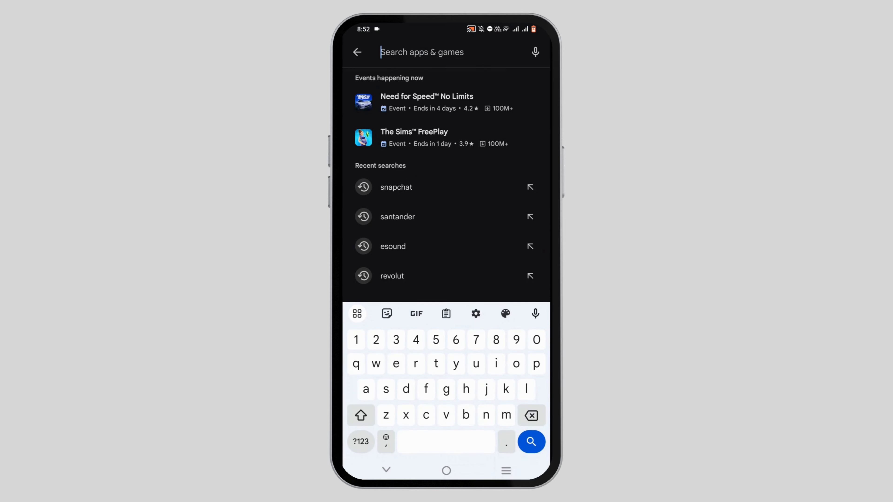
{"action": "type", "text": "Instagram"}
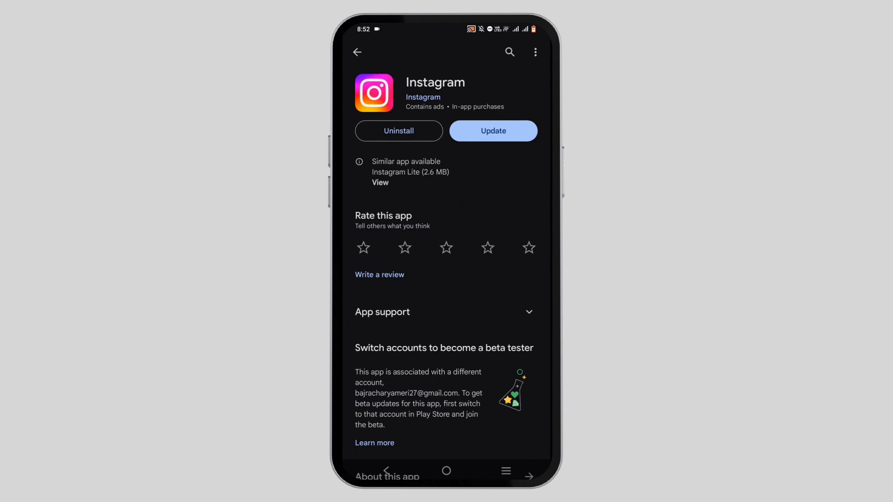
{"action": "left_click", "coordinate": [492, 130]}
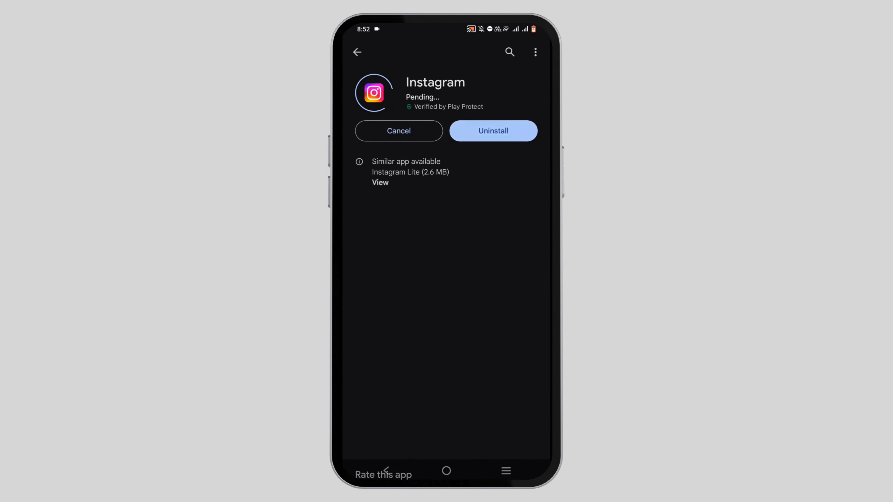
{"action": "scroll", "scroll_direction": "down", "scroll_amount": 3}
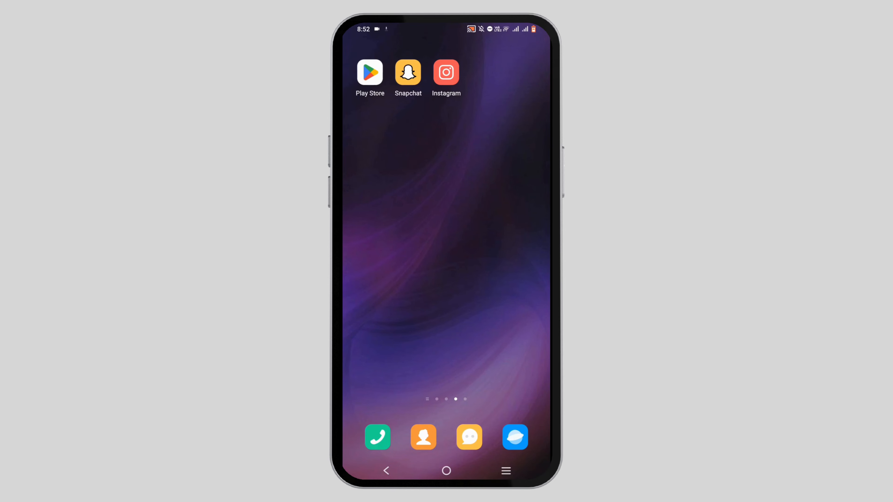
Launch Instagram, review the professional dashboard insights, and return to the profile page.
{"action": "left_click", "coordinate": [446, 72]}
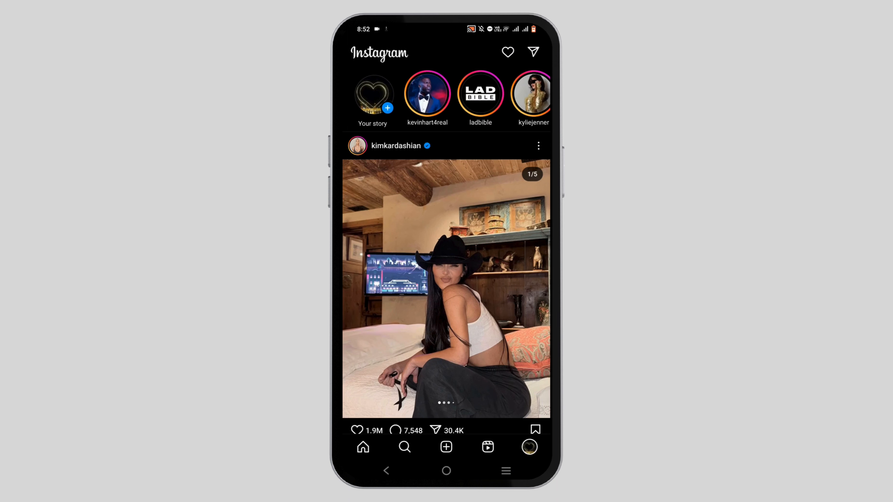
{"action": "left_click", "coordinate": [530, 447]}
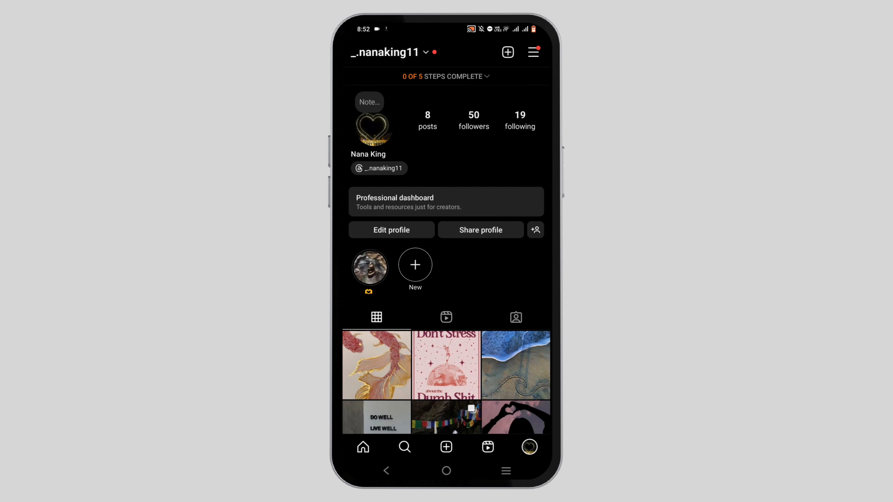
{"action": "left_click", "coordinate": [445, 201]}
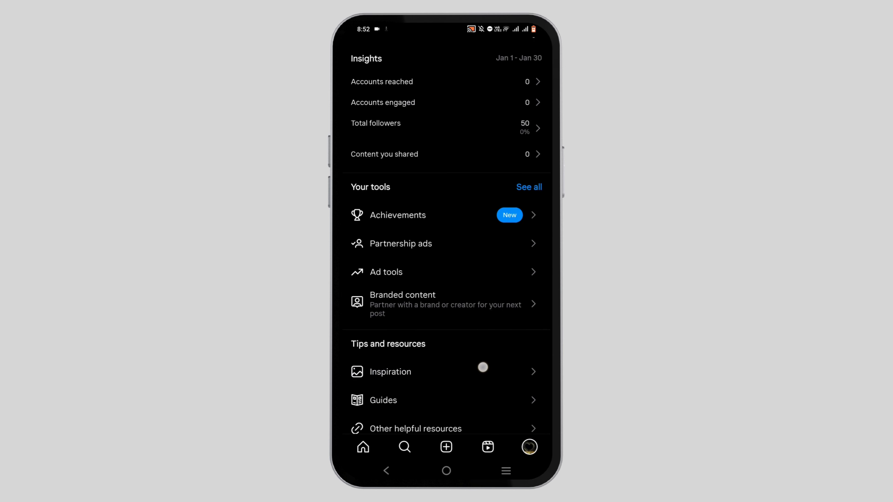
{"action": "scroll", "scroll_direction": "down", "scroll_amount": 3}
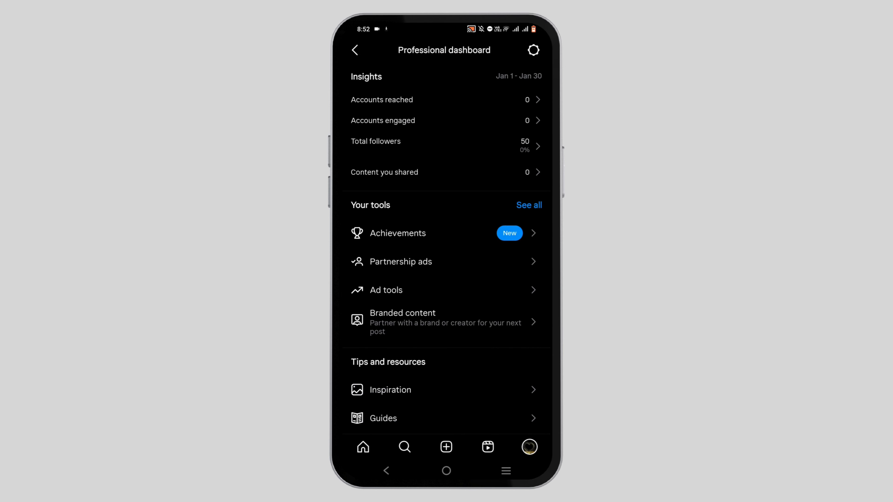
{"action": "left_click", "coordinate": [355, 50]}
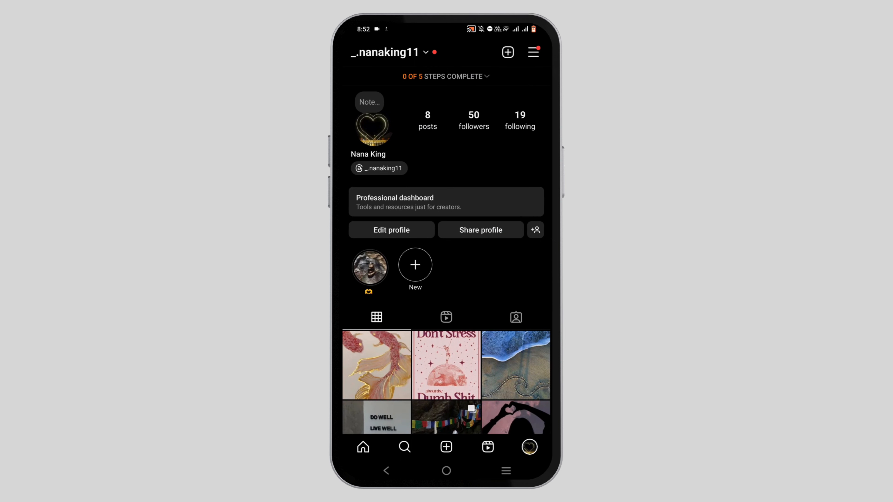
Switch the creator account to a personal account via Settings and privacy > Switch account type.
{"action": "left_click", "coordinate": [533, 52]}
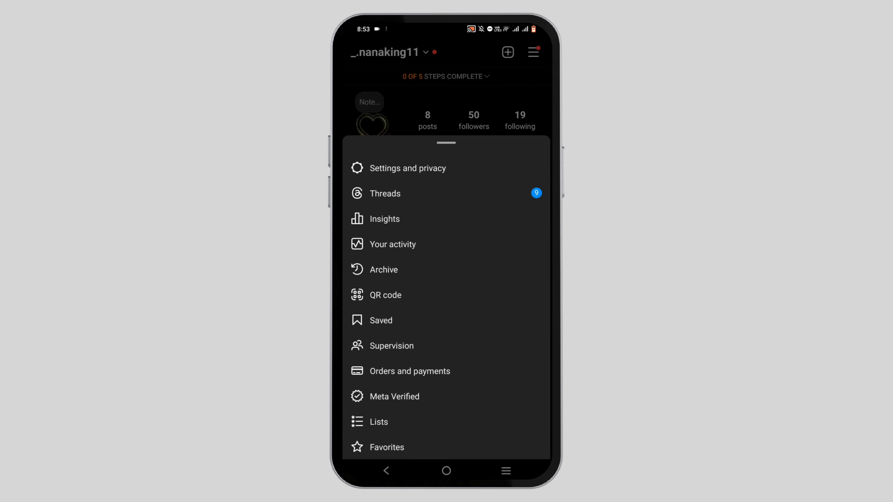
{"action": "left_click", "coordinate": [407, 168]}
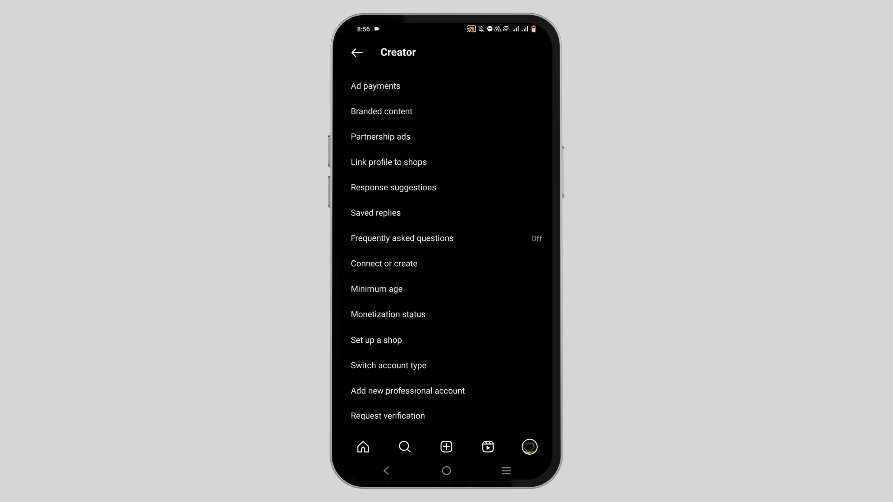
{"action": "left_click", "coordinate": [388, 365]}
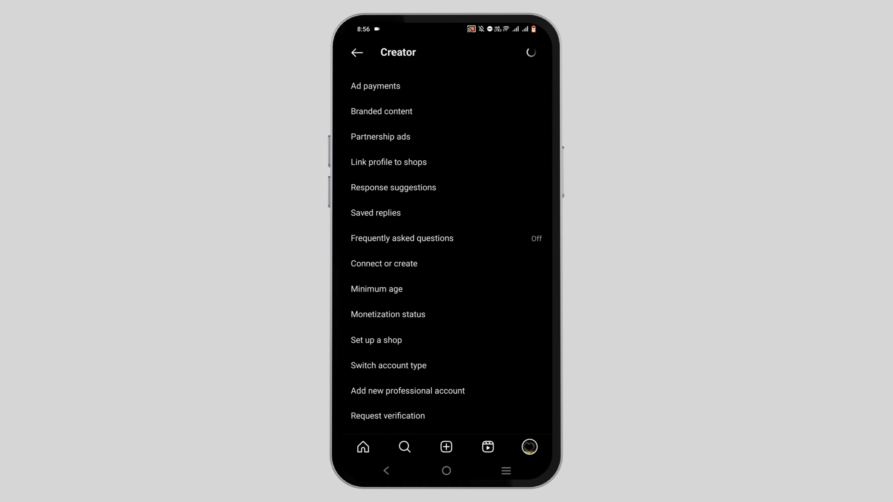
{"action": "left_click", "coordinate": [388, 365]}
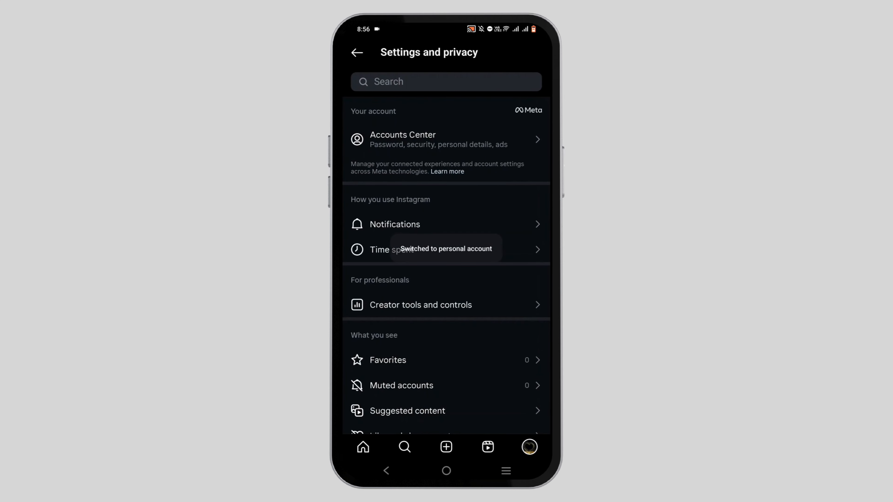